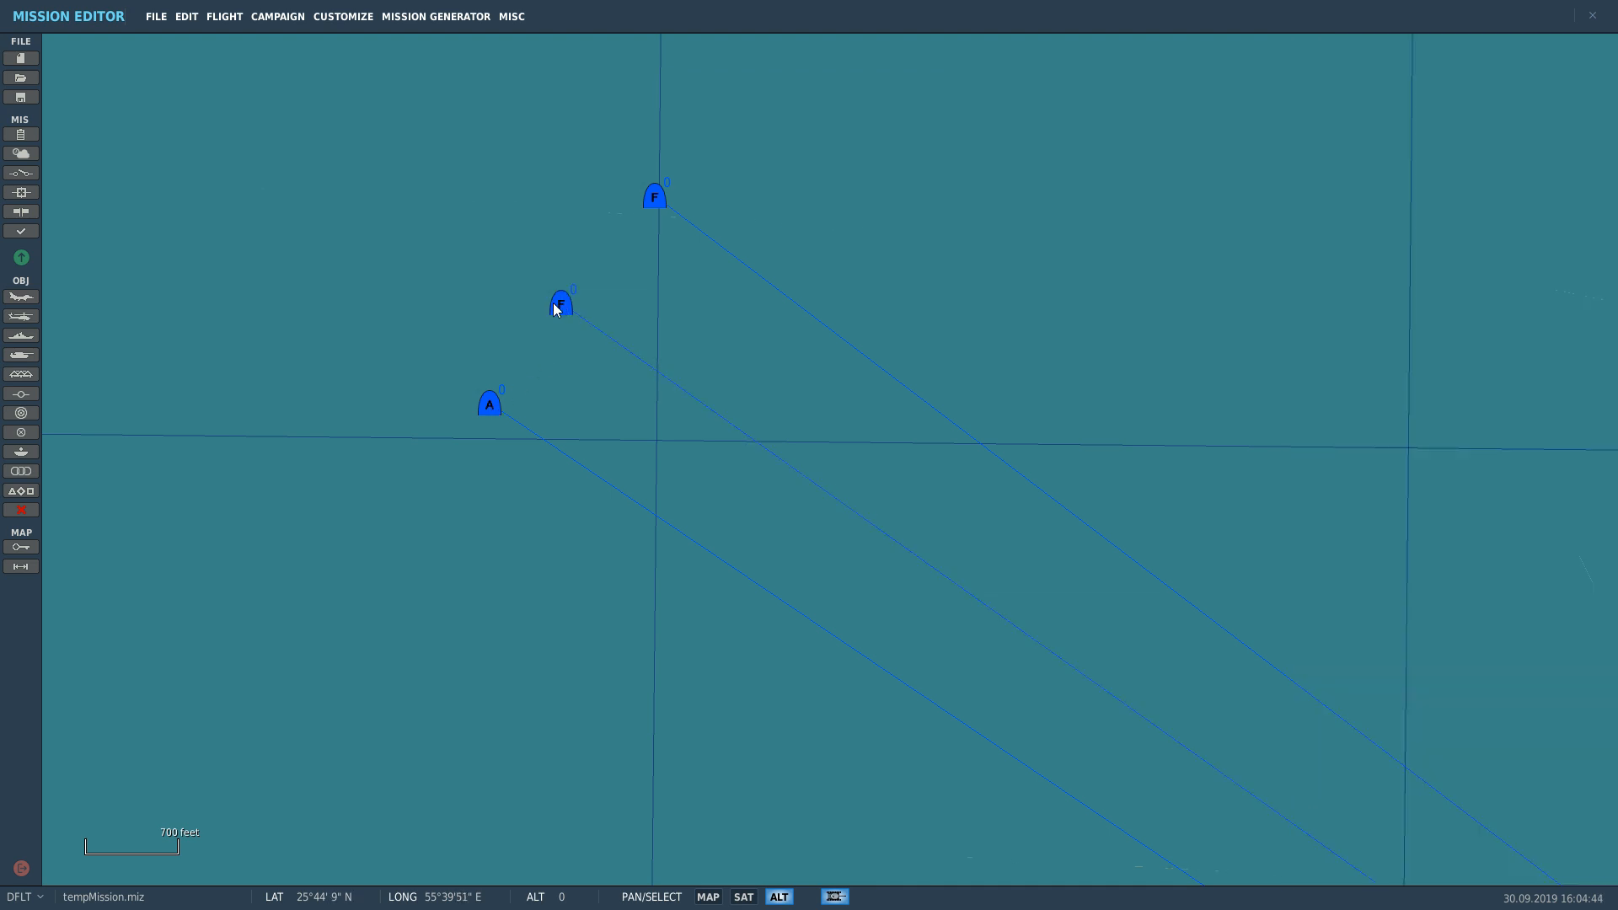
- Select the aircraft groups over the water and inspect their settings, including the C-101CC loadout
left_click(560, 302)
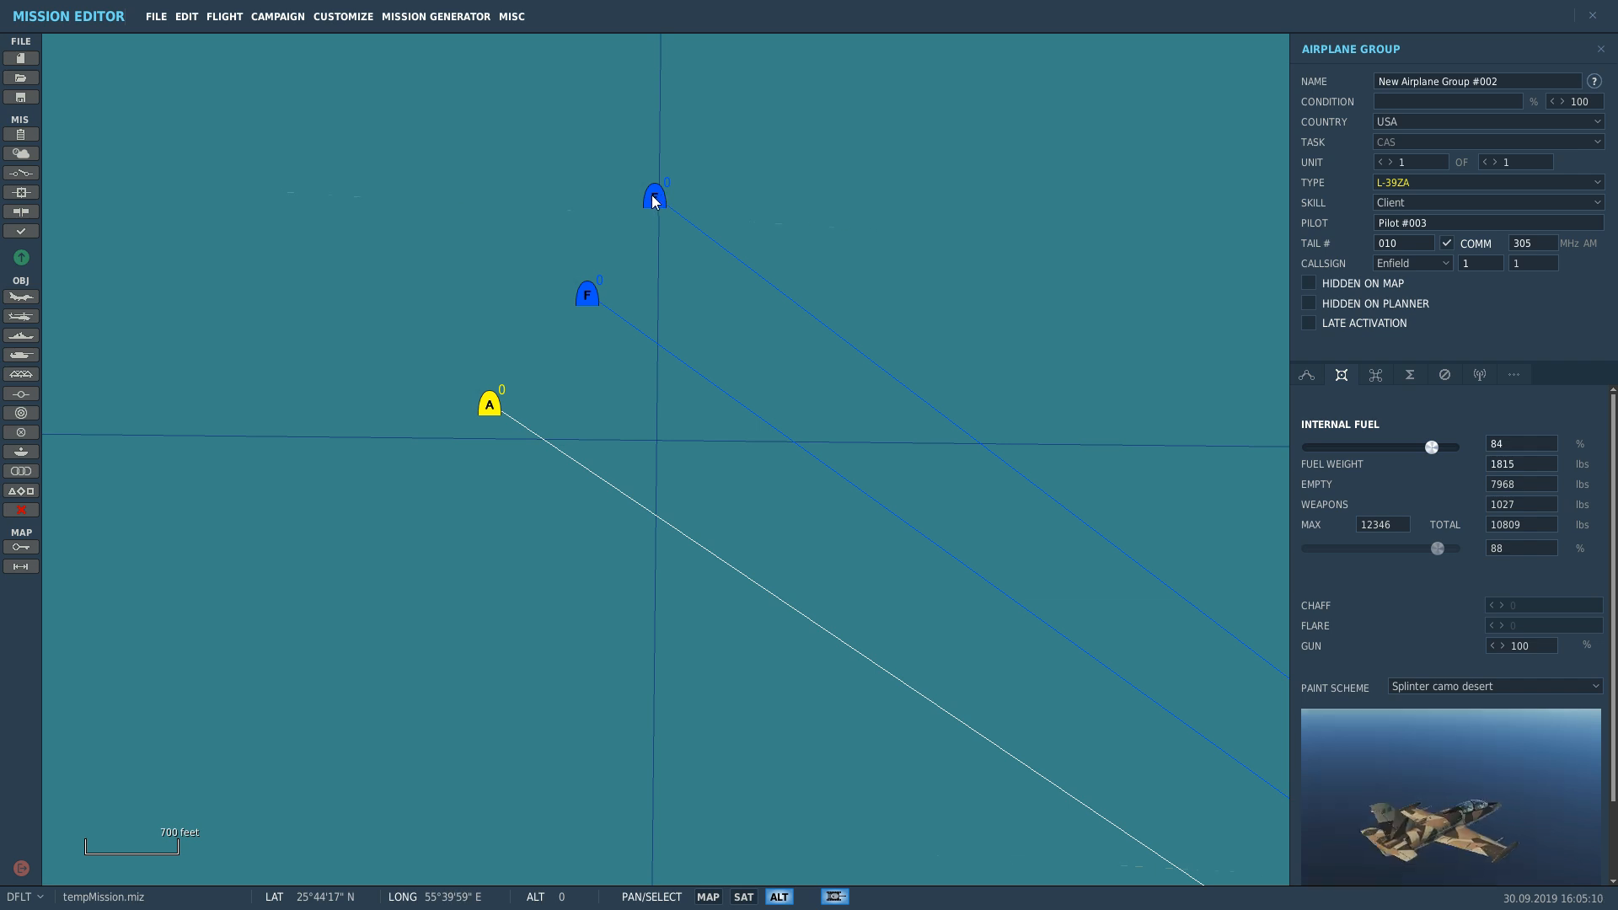
left_click(1342, 374)
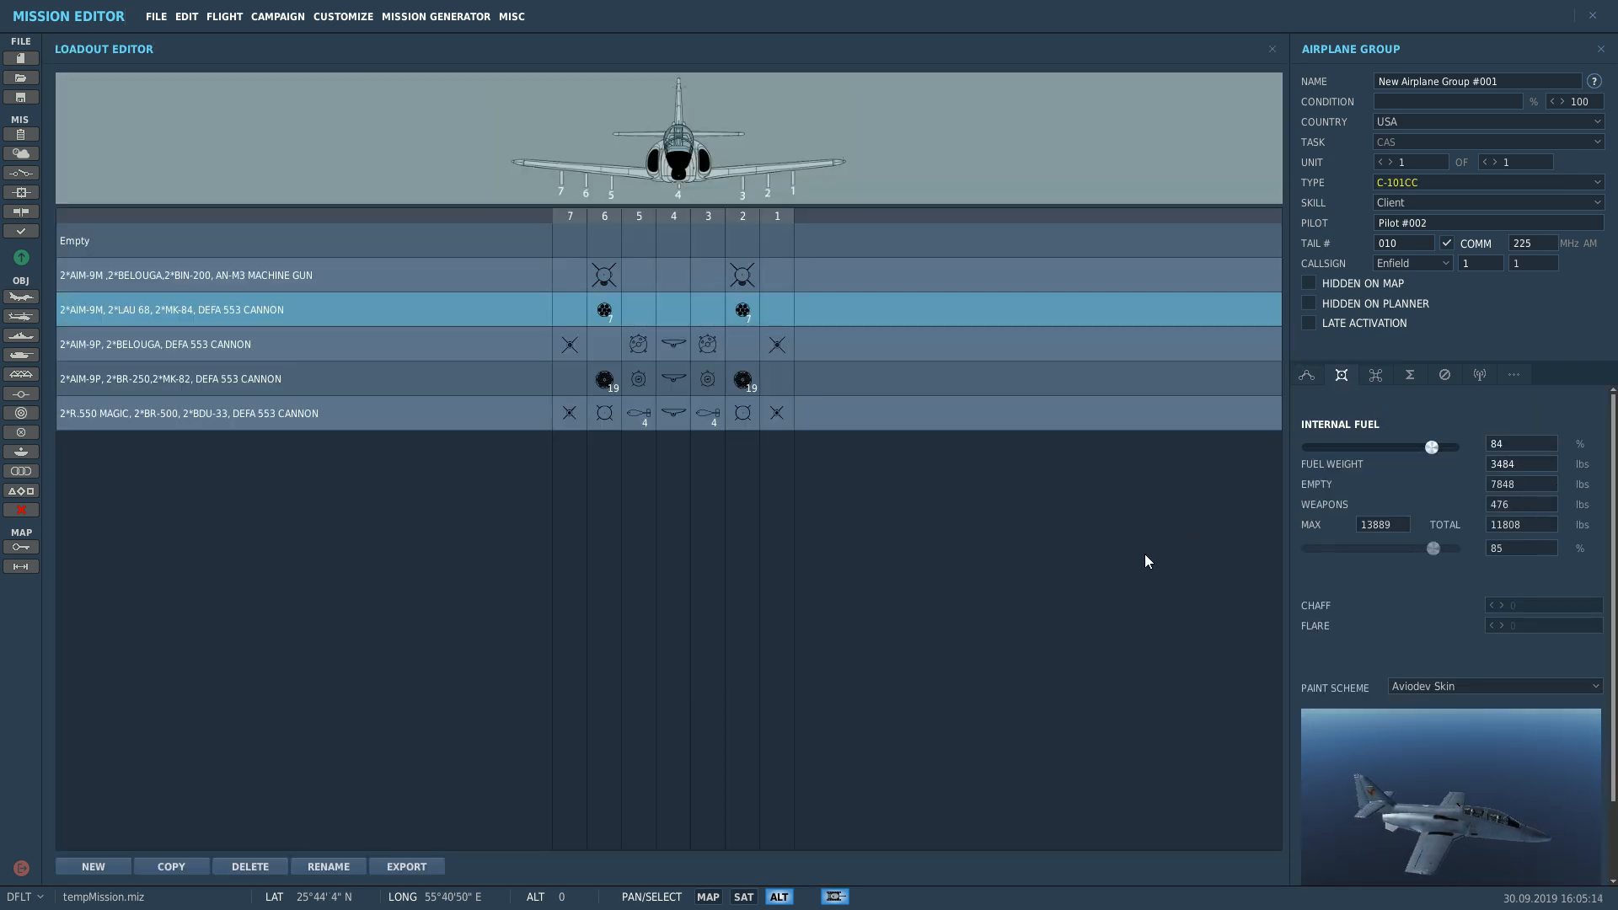
mouse_move(742, 311)
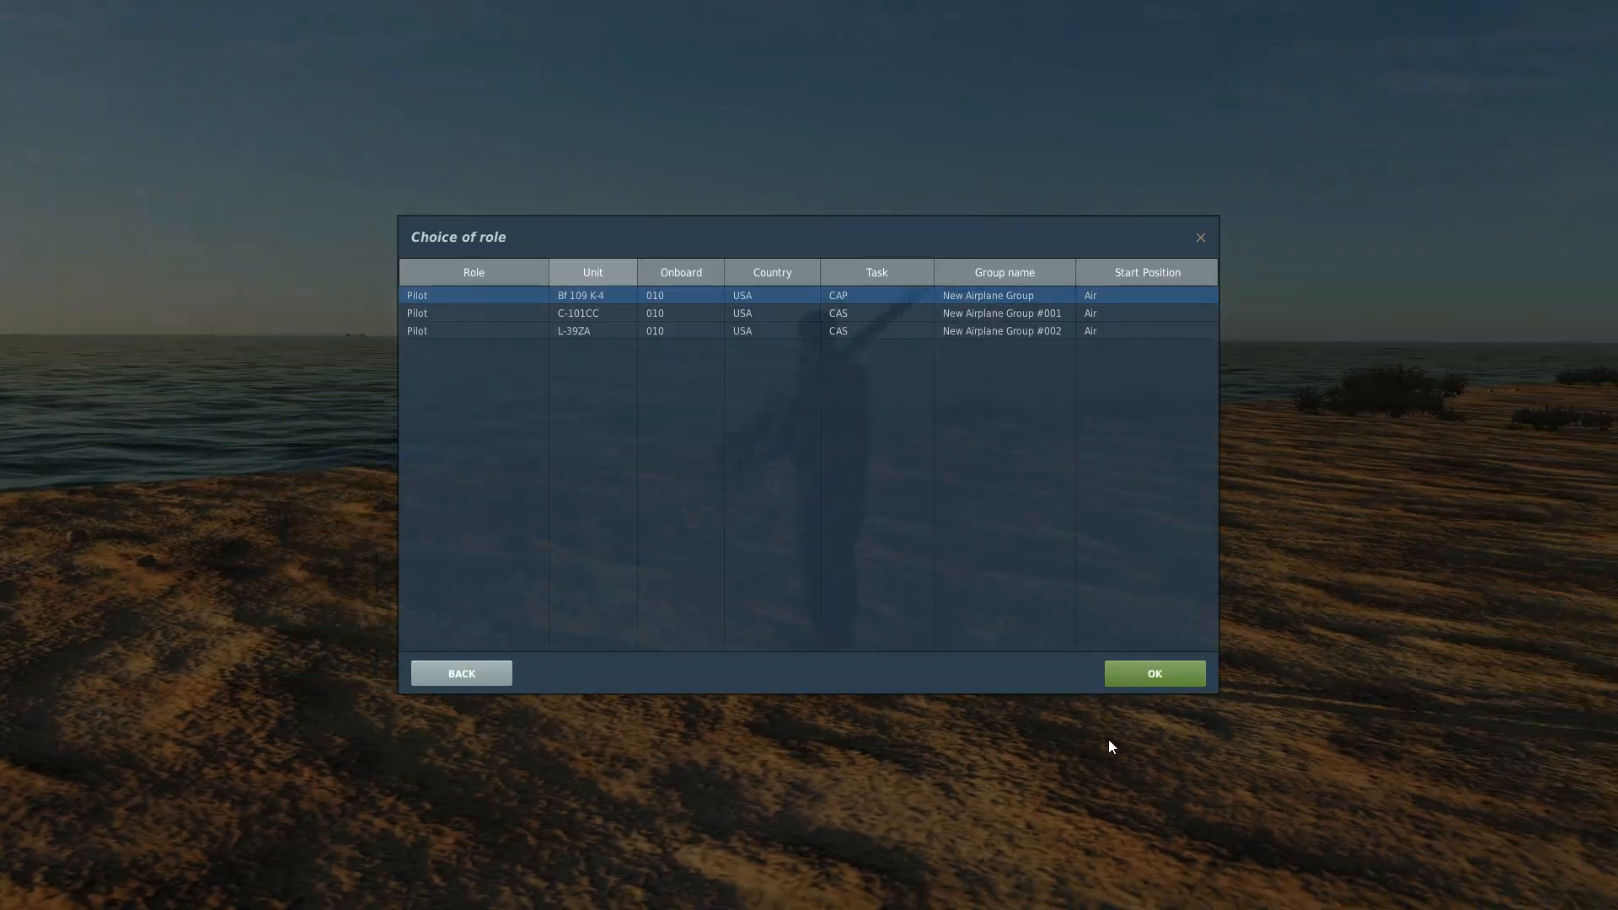
- Confirm the Bf 109 K-4 row in the Choice of role dialog and continue to its briefing
left_click(1153, 672)
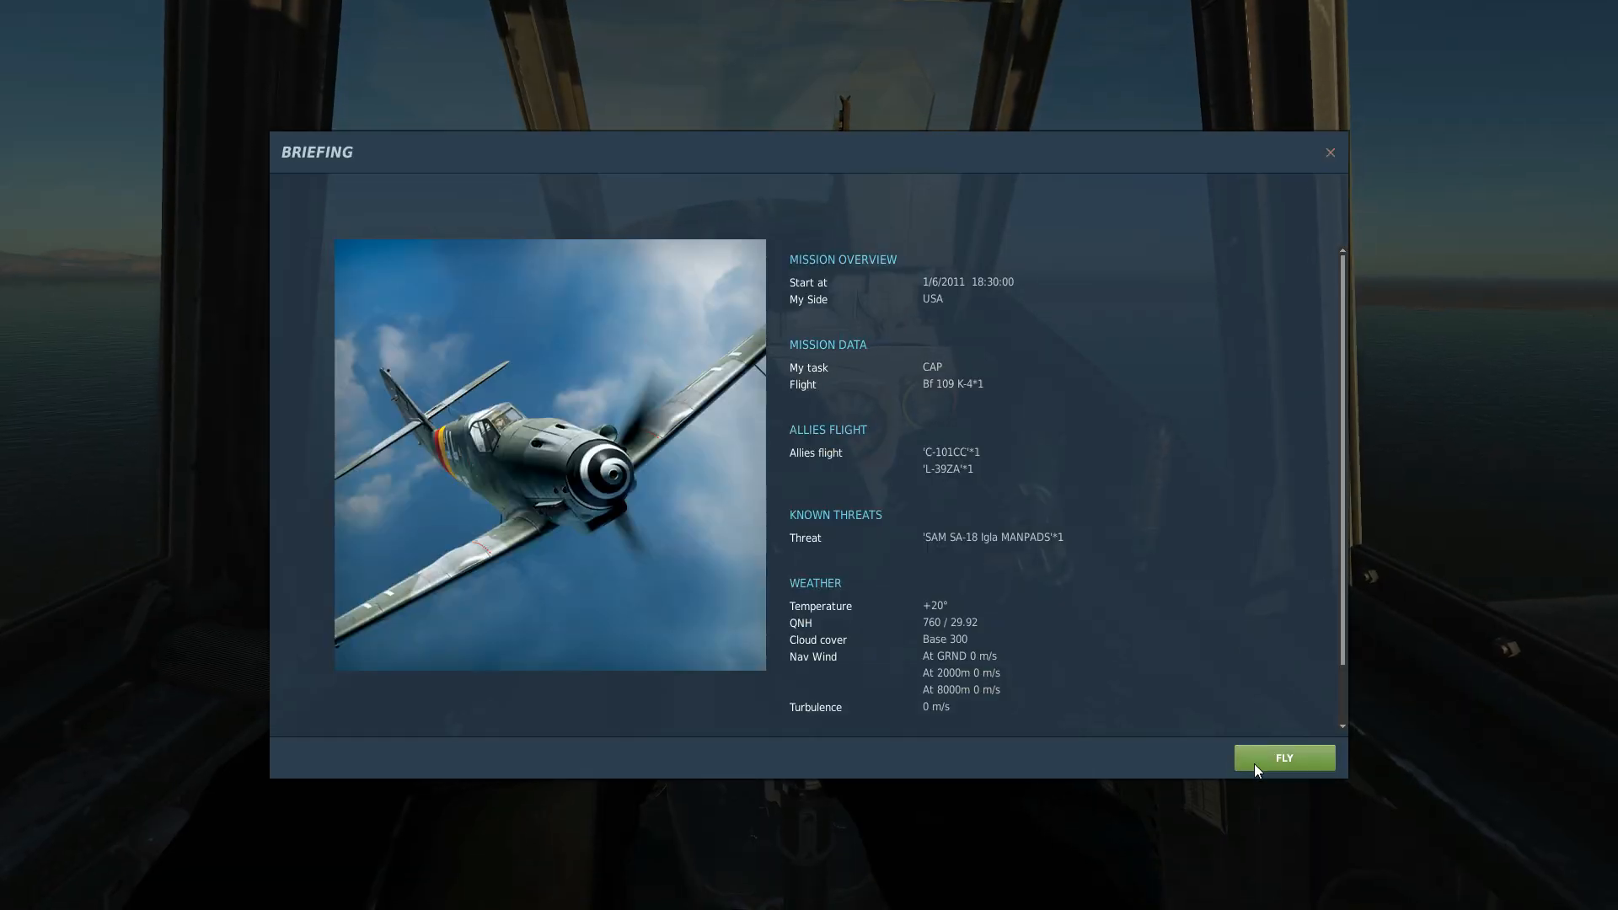
left_click(1283, 758)
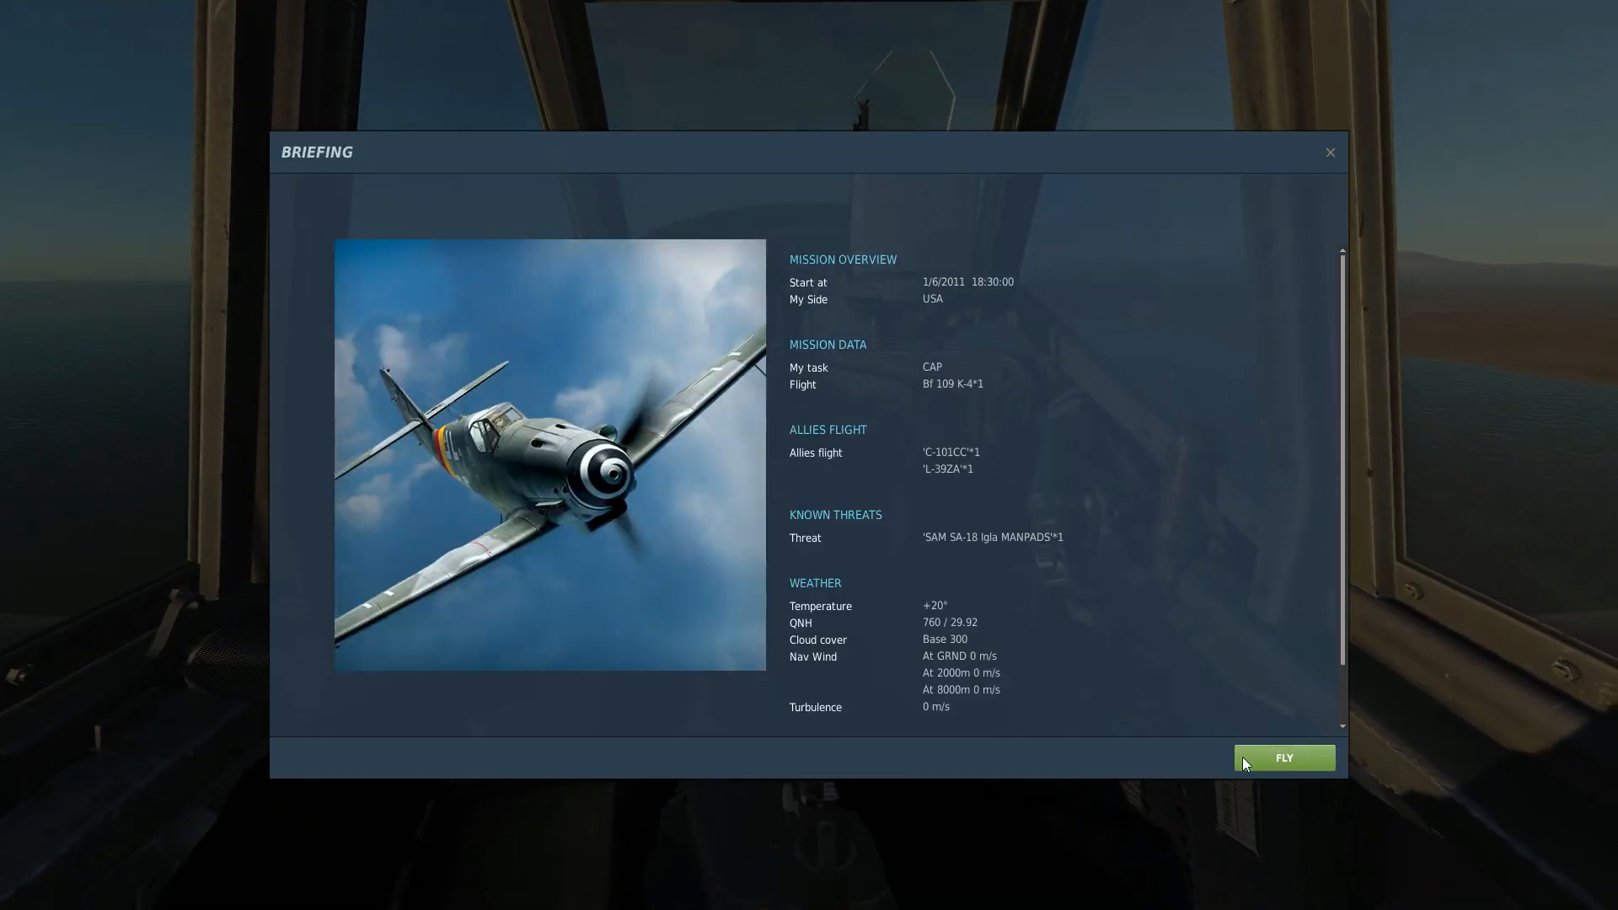
- Start flying the briefed Bf 109 K-4 mission over the sea
left_click(1284, 757)
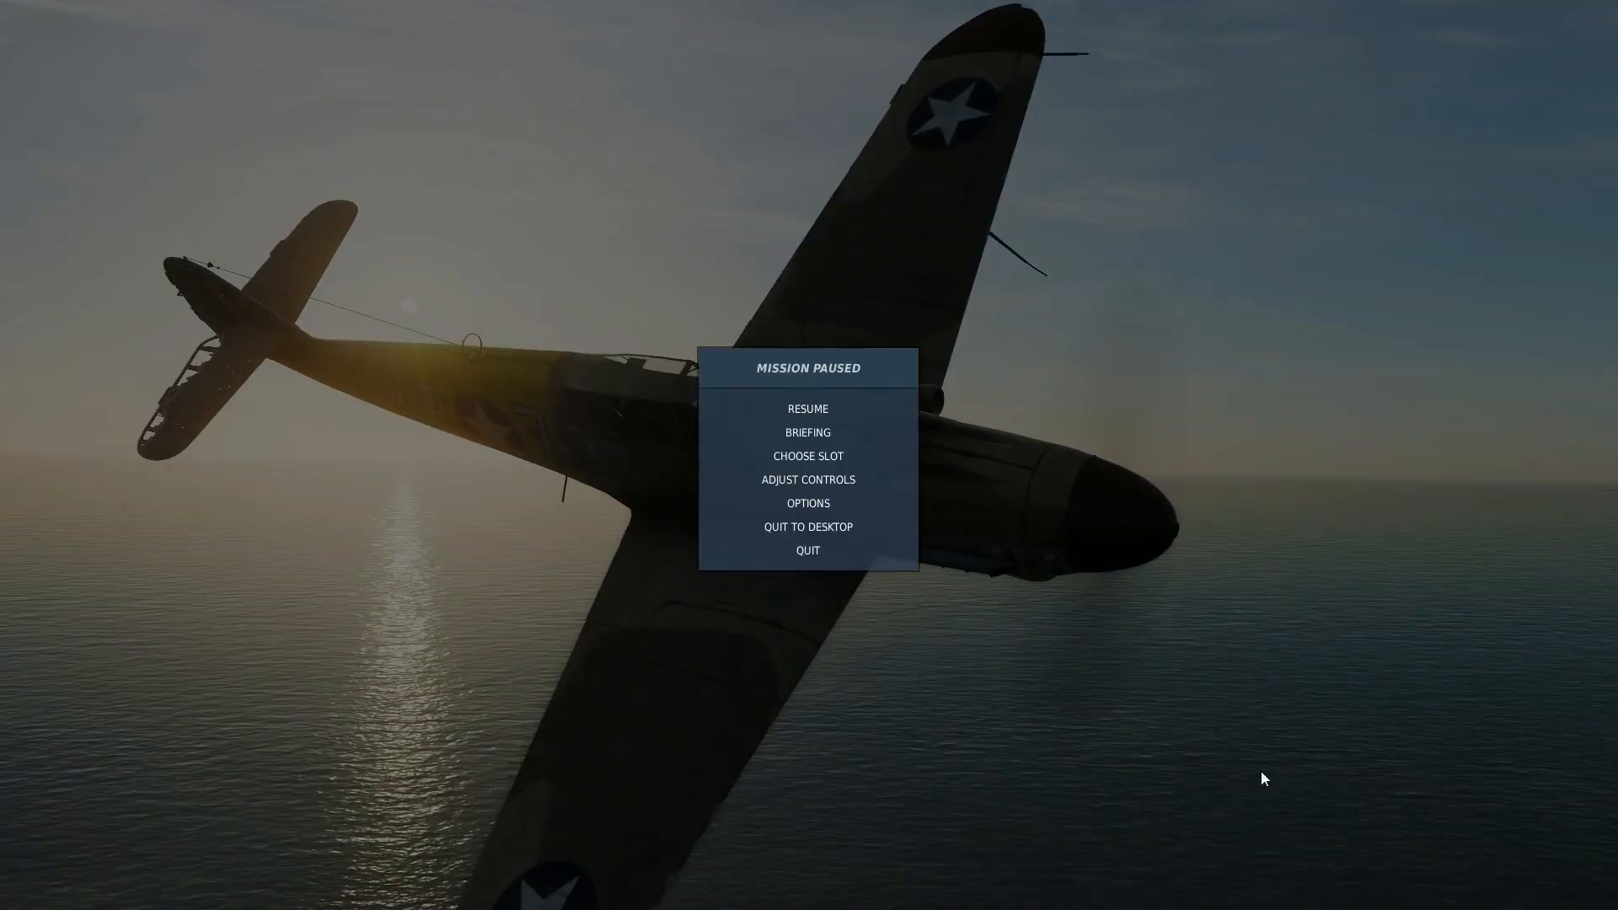
- Leave the Bf 109 K-4 for a different aircraft slot, fly it, and pause again
left_click(807, 409)
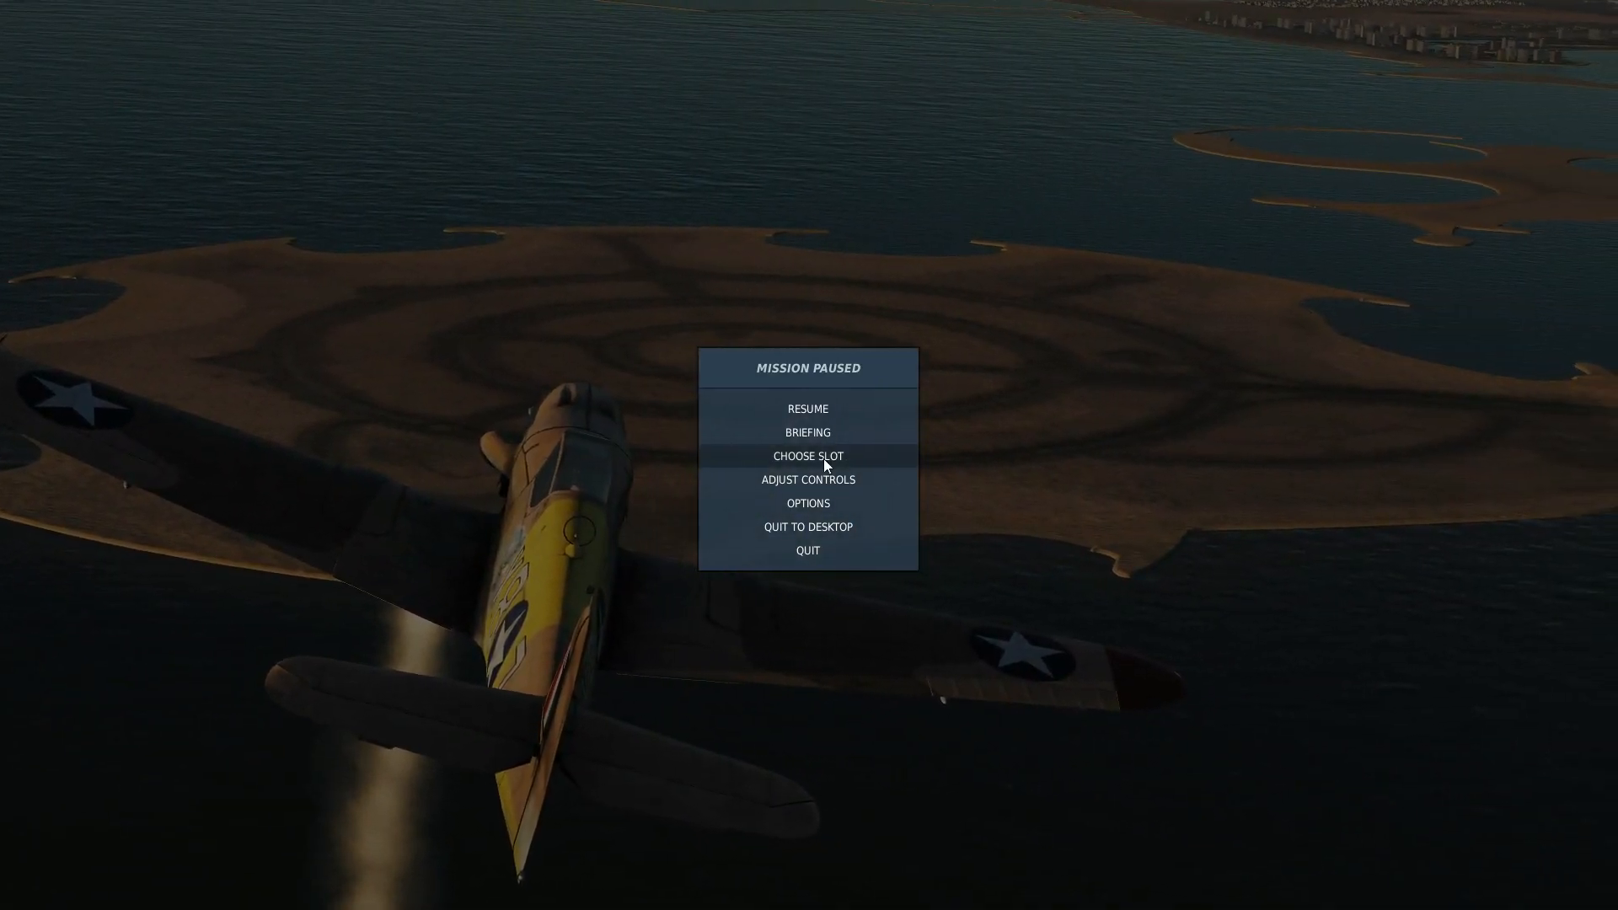
left_click(808, 409)
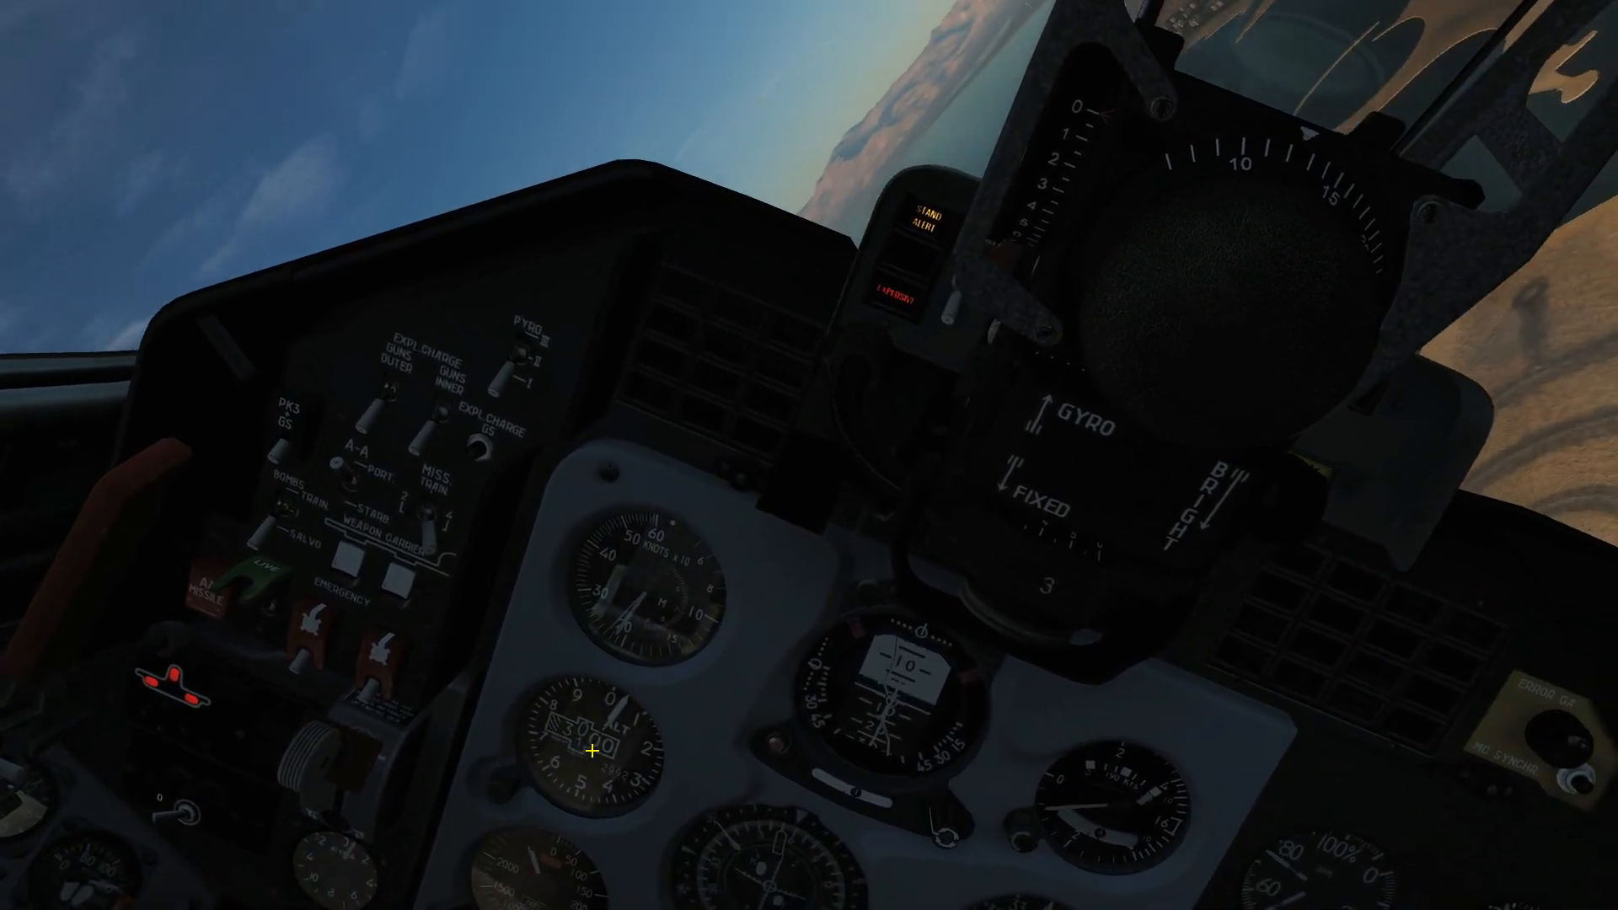
key("Escape")
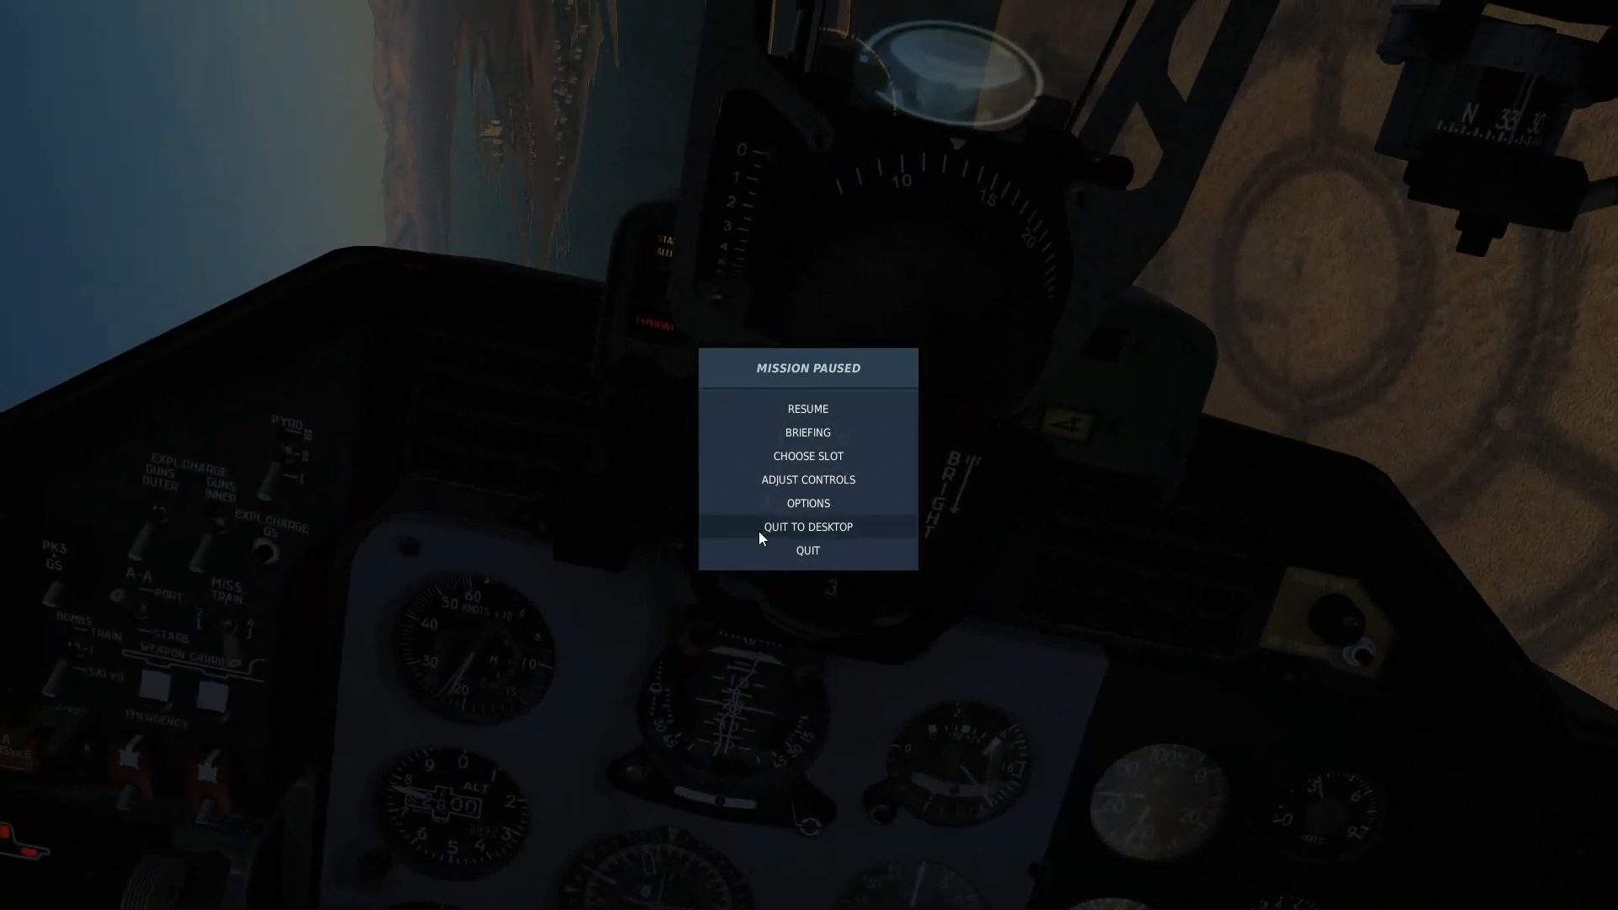
left_click(807, 408)
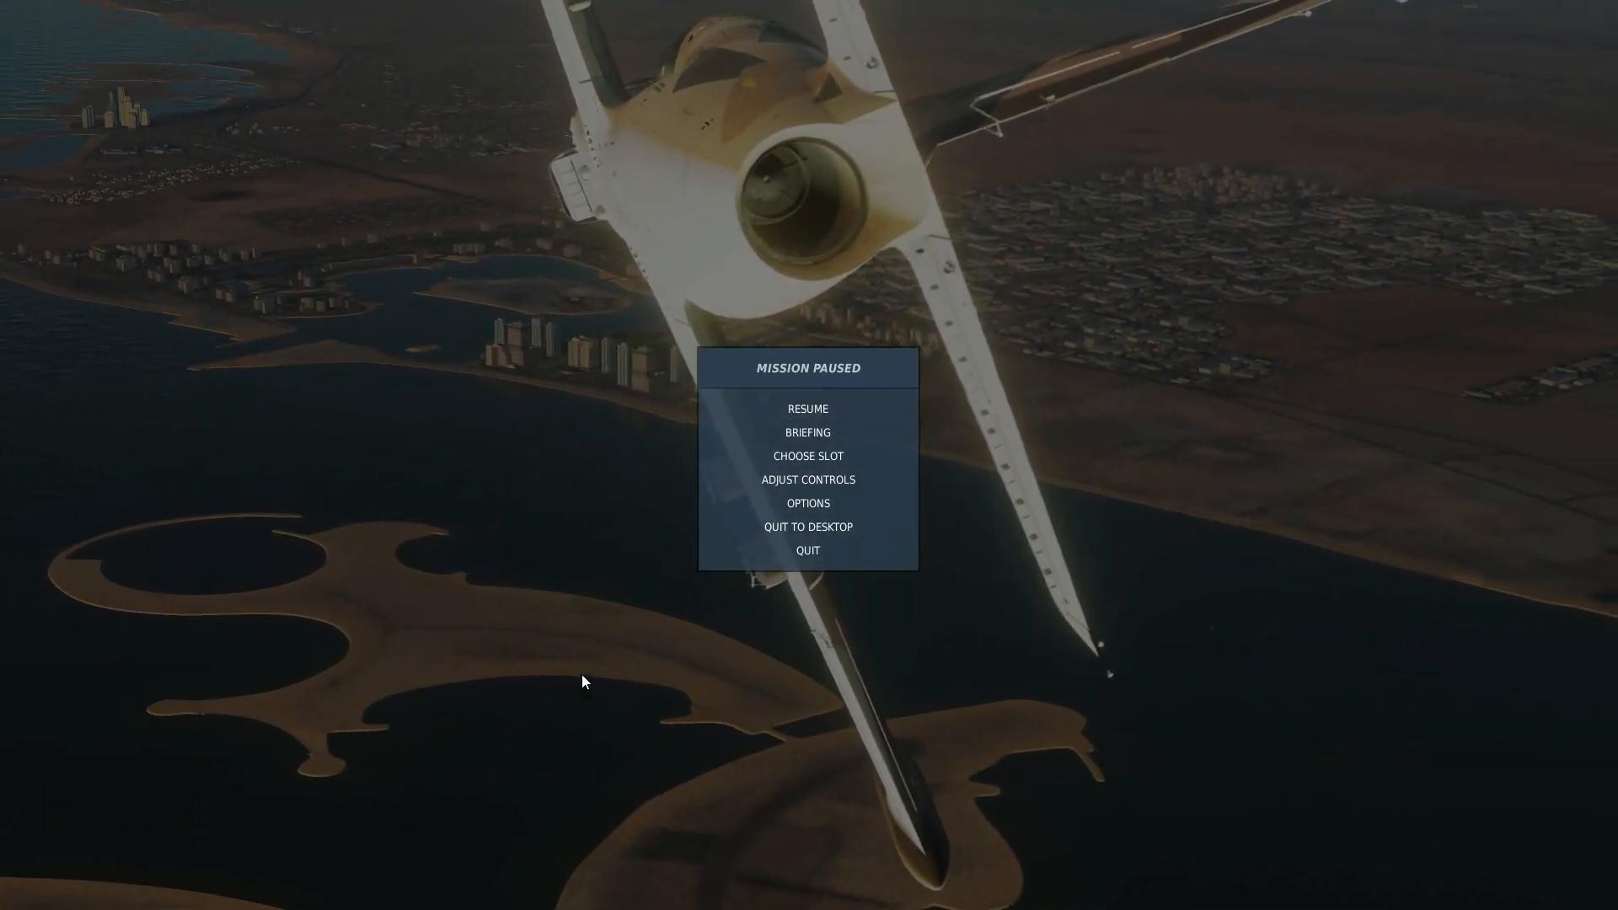
- Pick the L-39ZA from the role list and take off in it
left_click(808, 456)
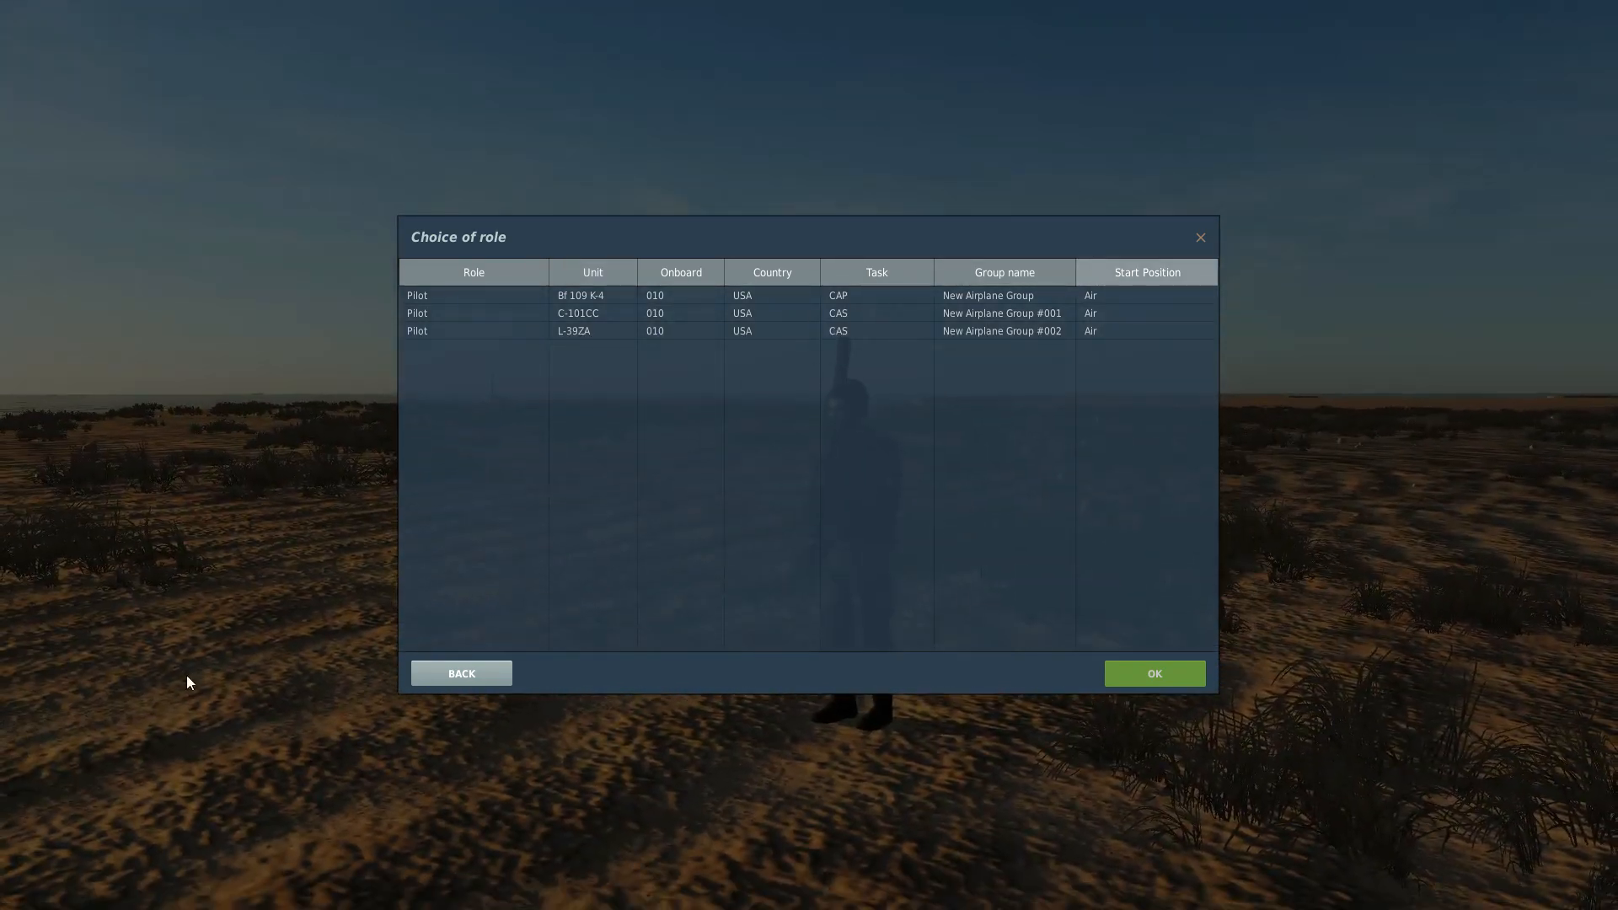
left_click(1153, 672)
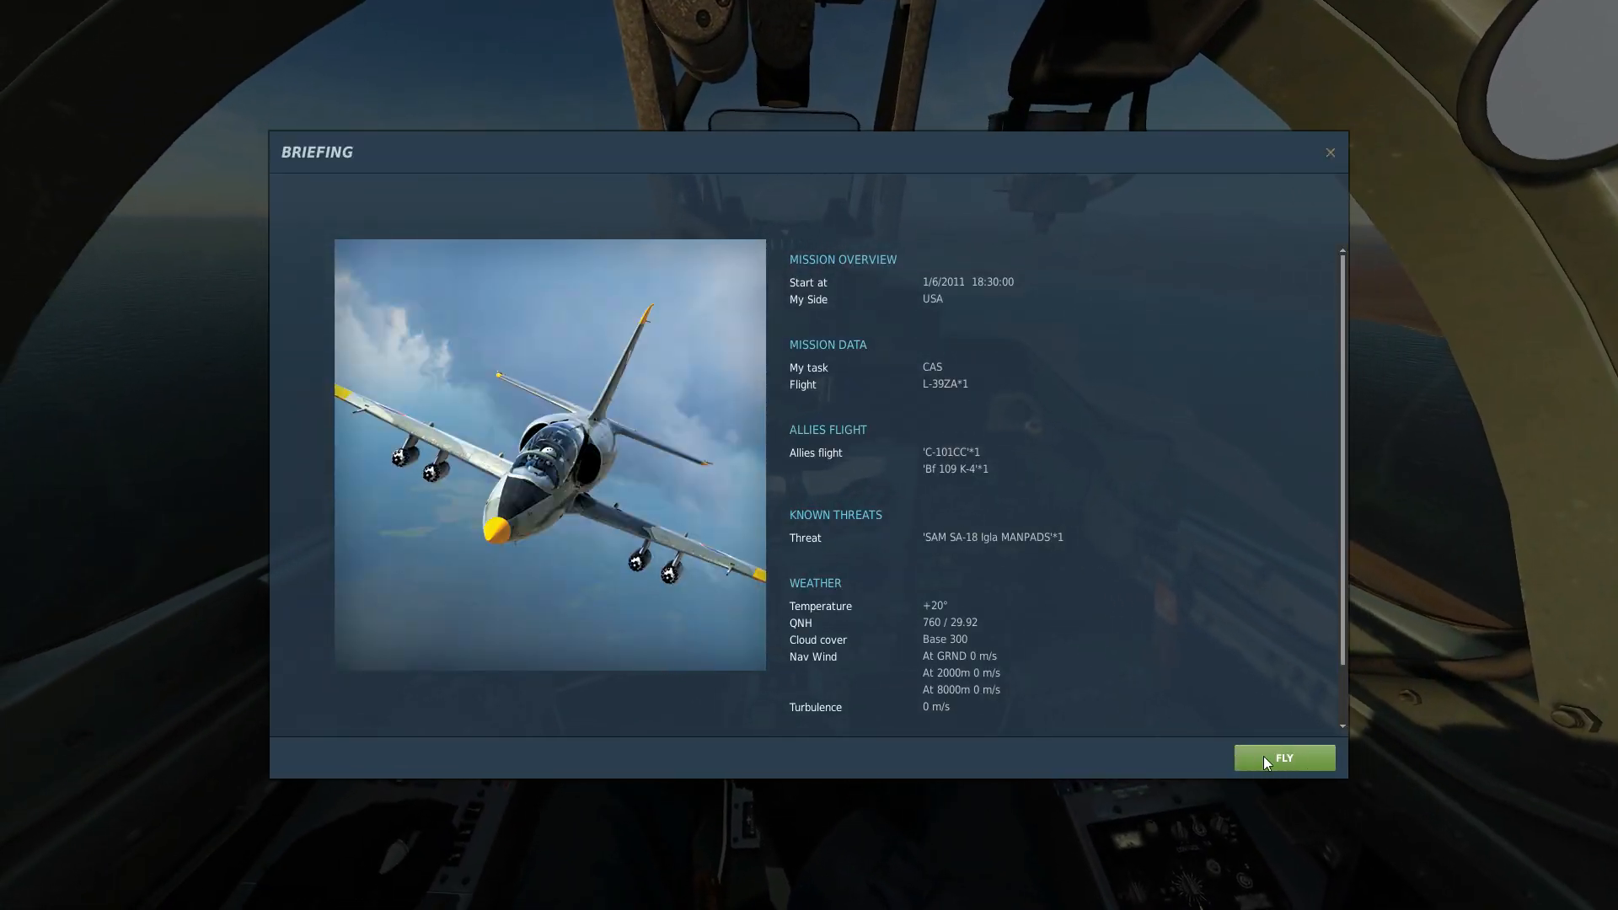
left_click(1284, 758)
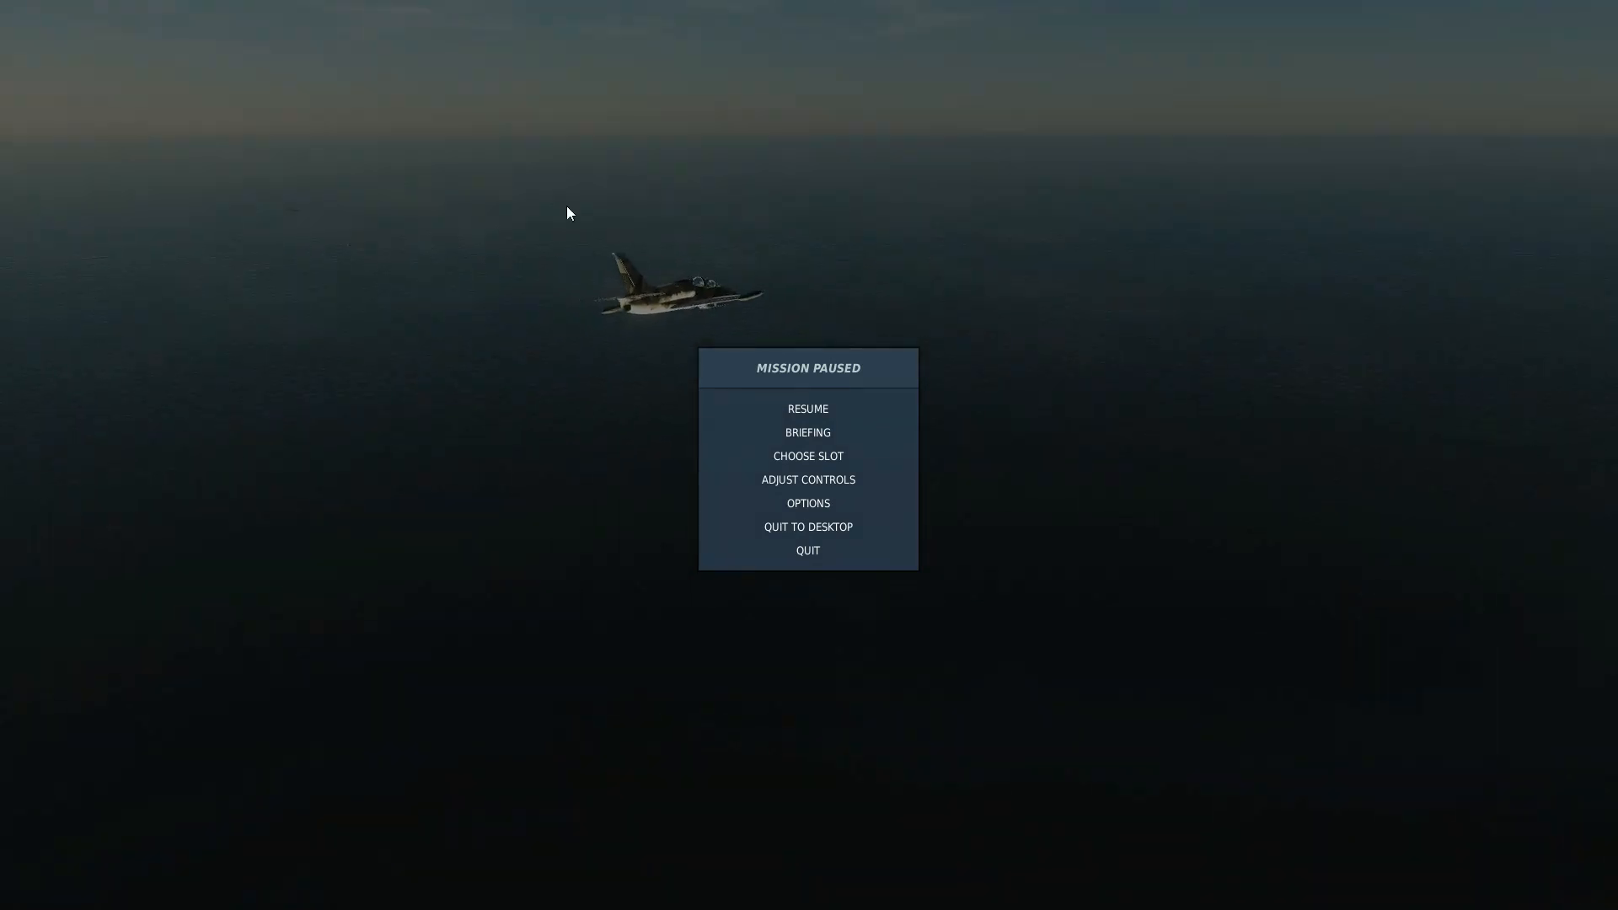
mouse_move(808, 455)
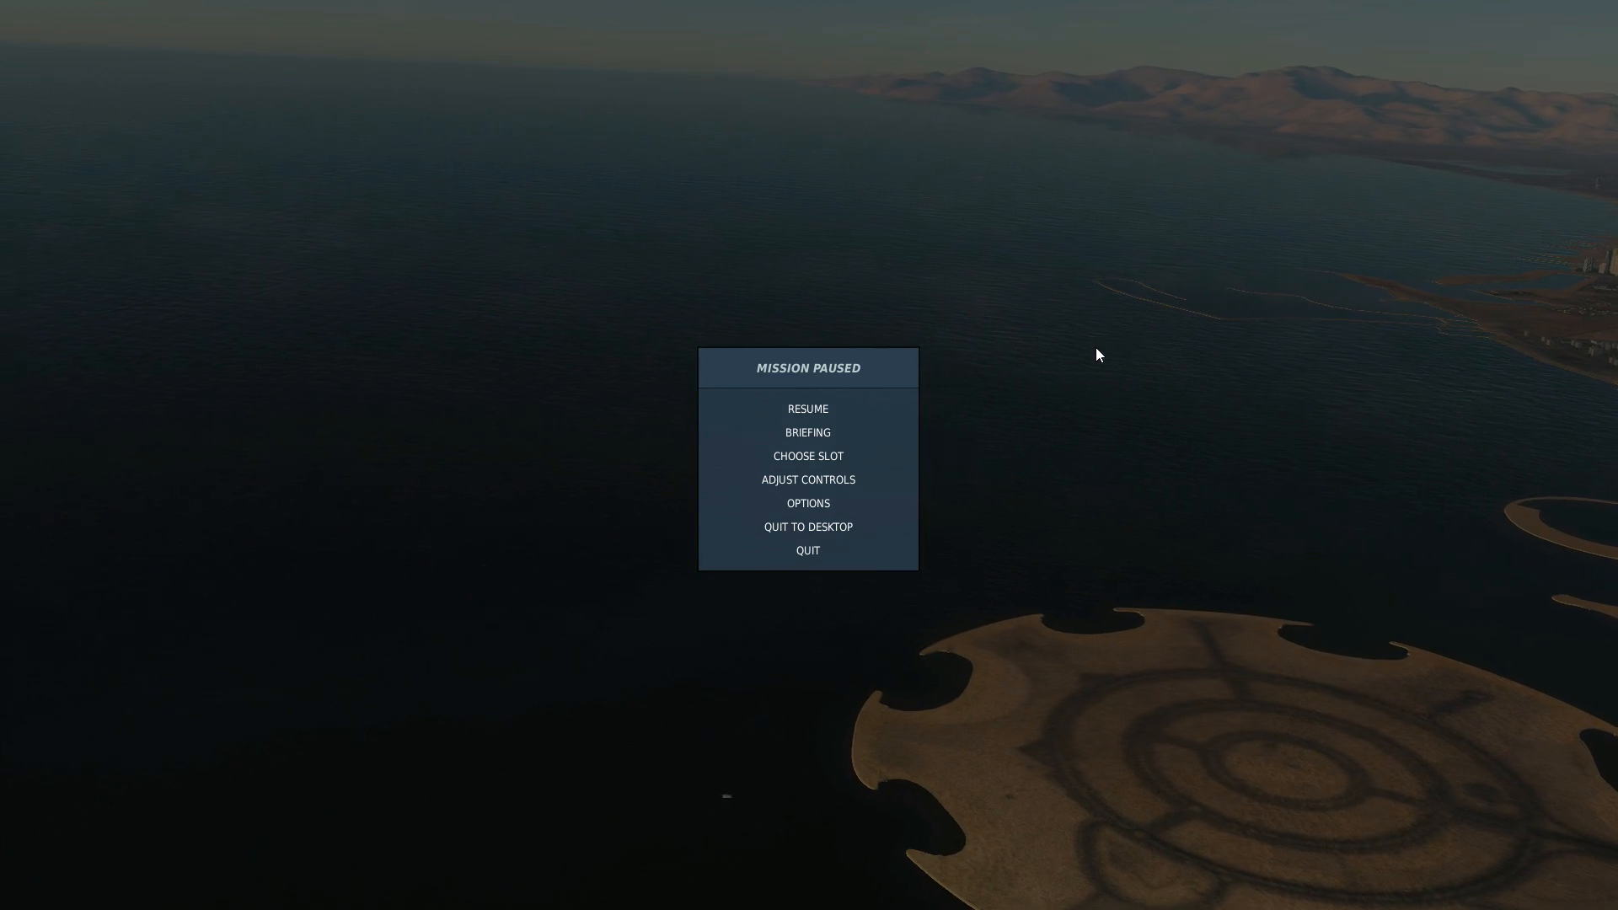
- Switch to the C-101CC slot and start flying it
left_click(808, 432)
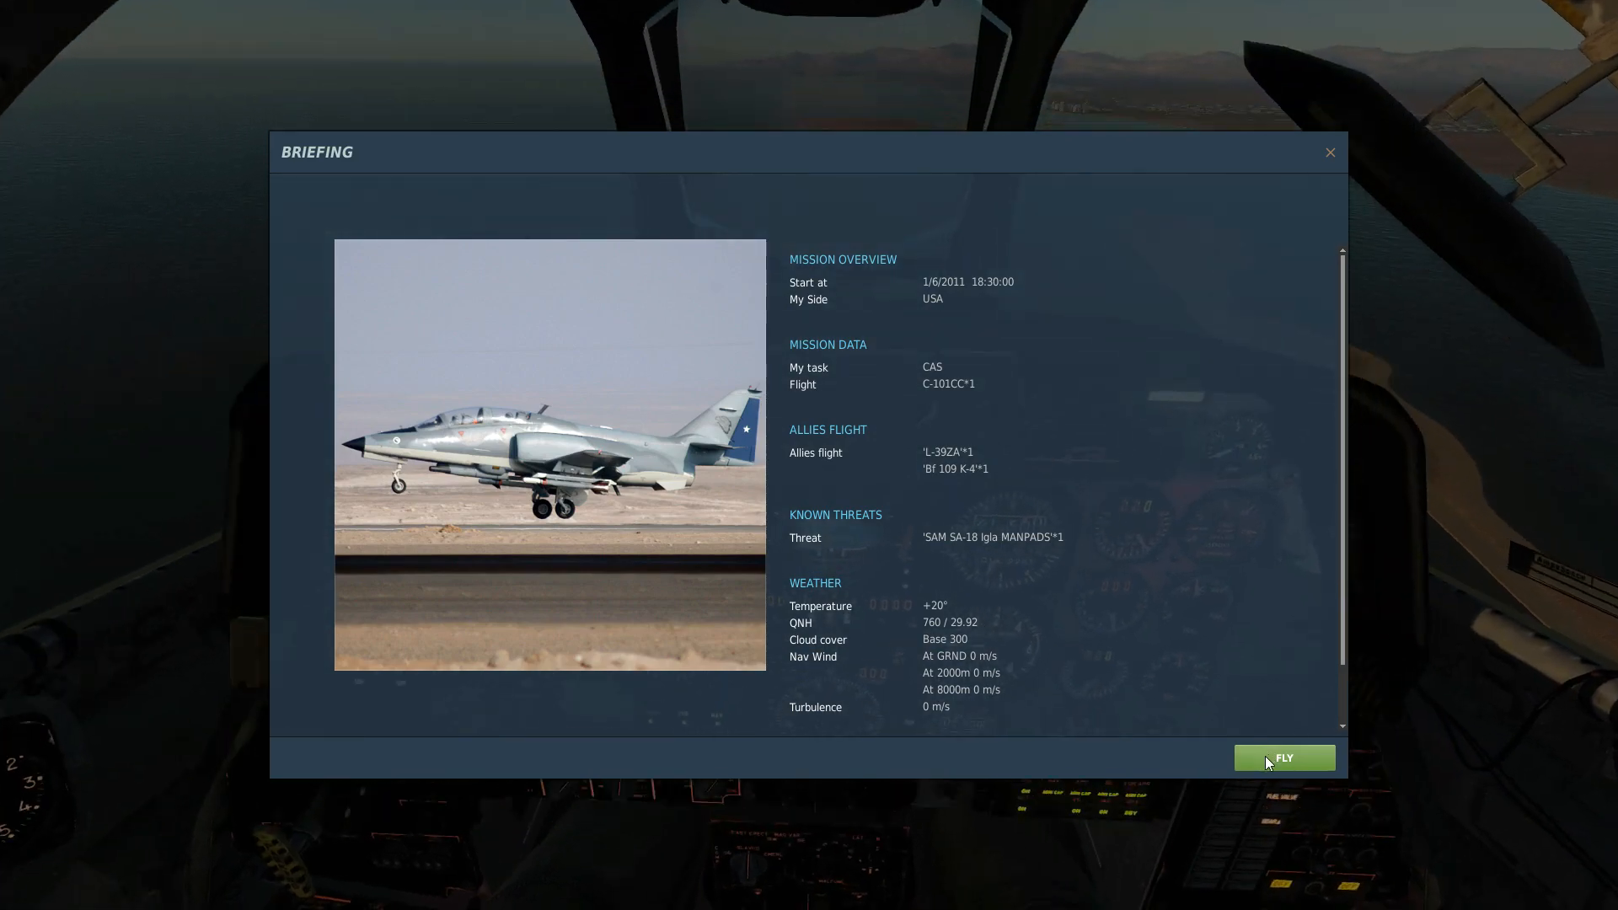
left_click(1284, 757)
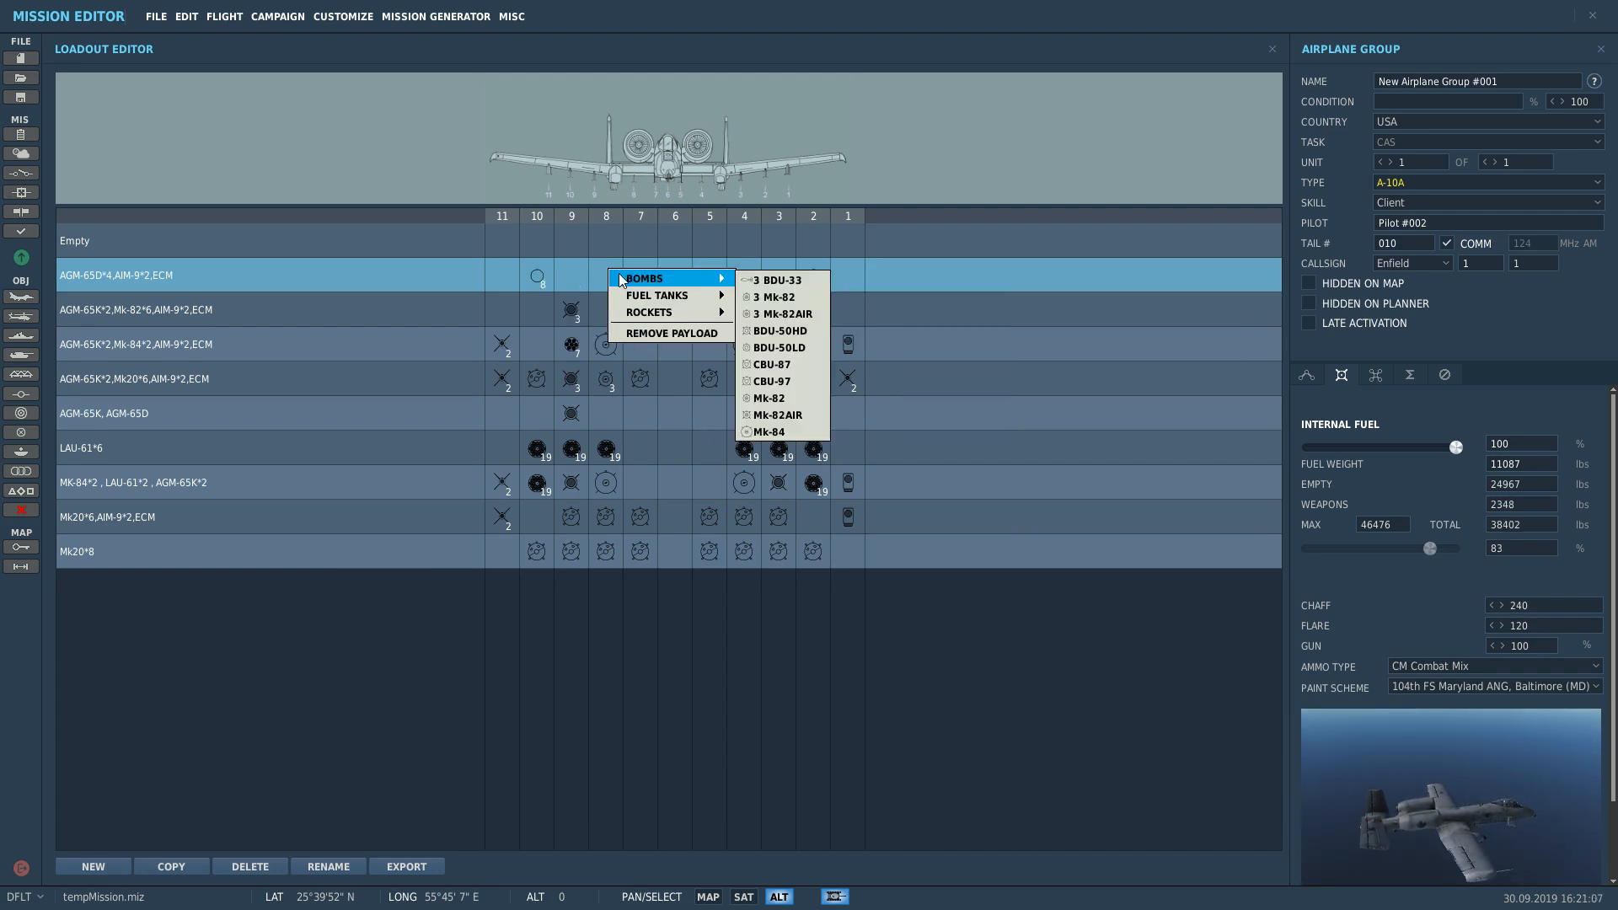
- Relaunch the edited mission from the editor and start the A-10A flight from the briefing
left_click(1272, 49)
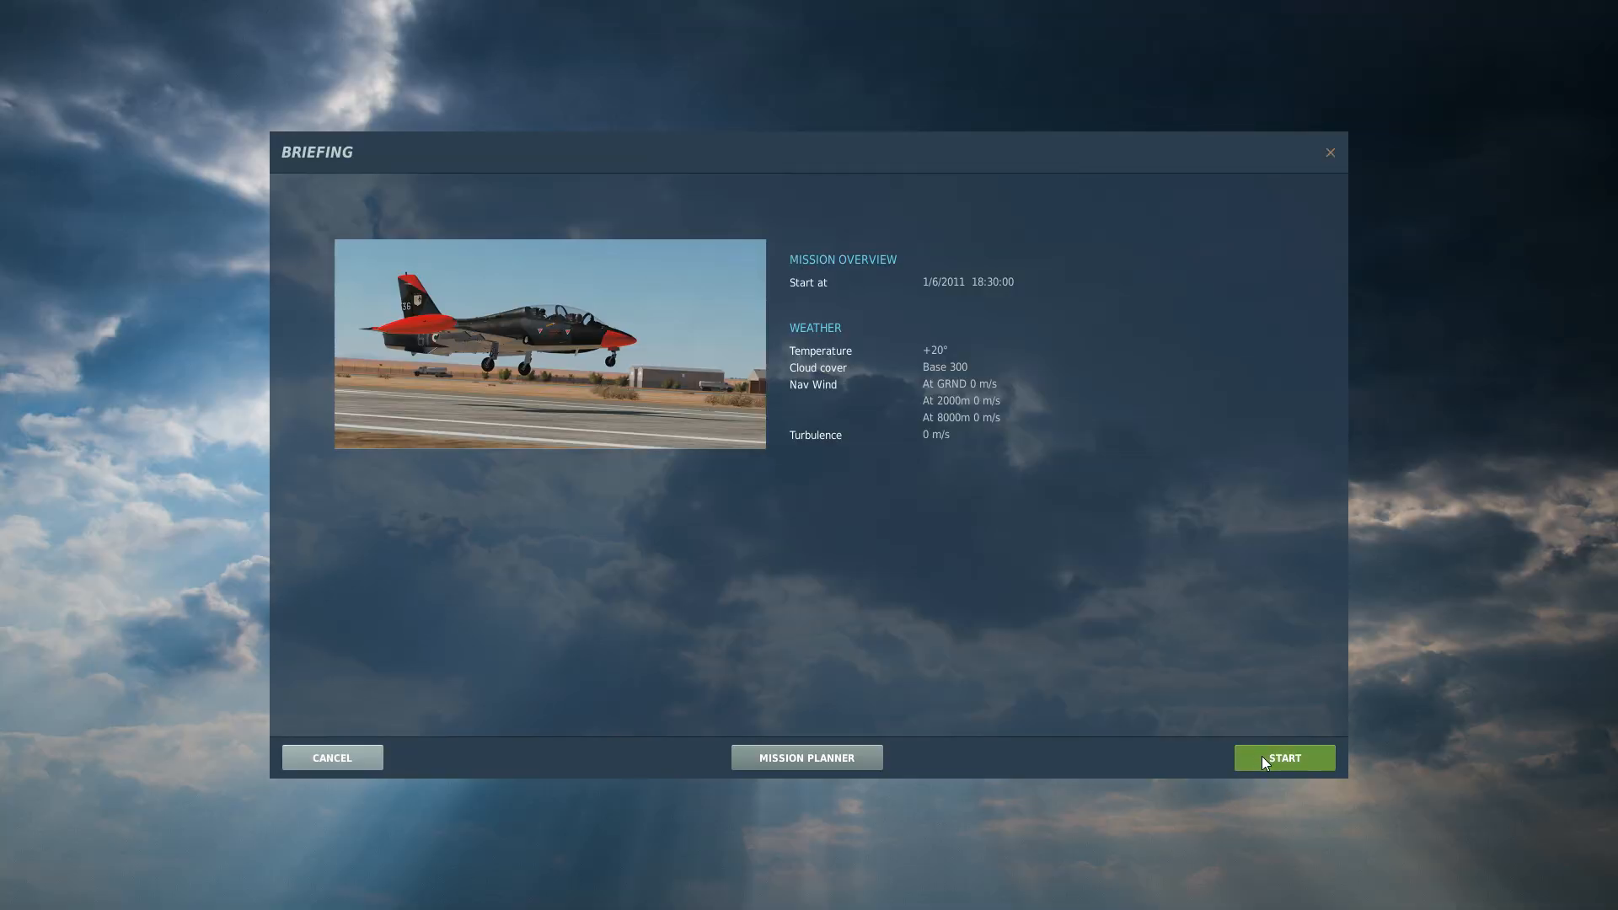
left_click(1283, 758)
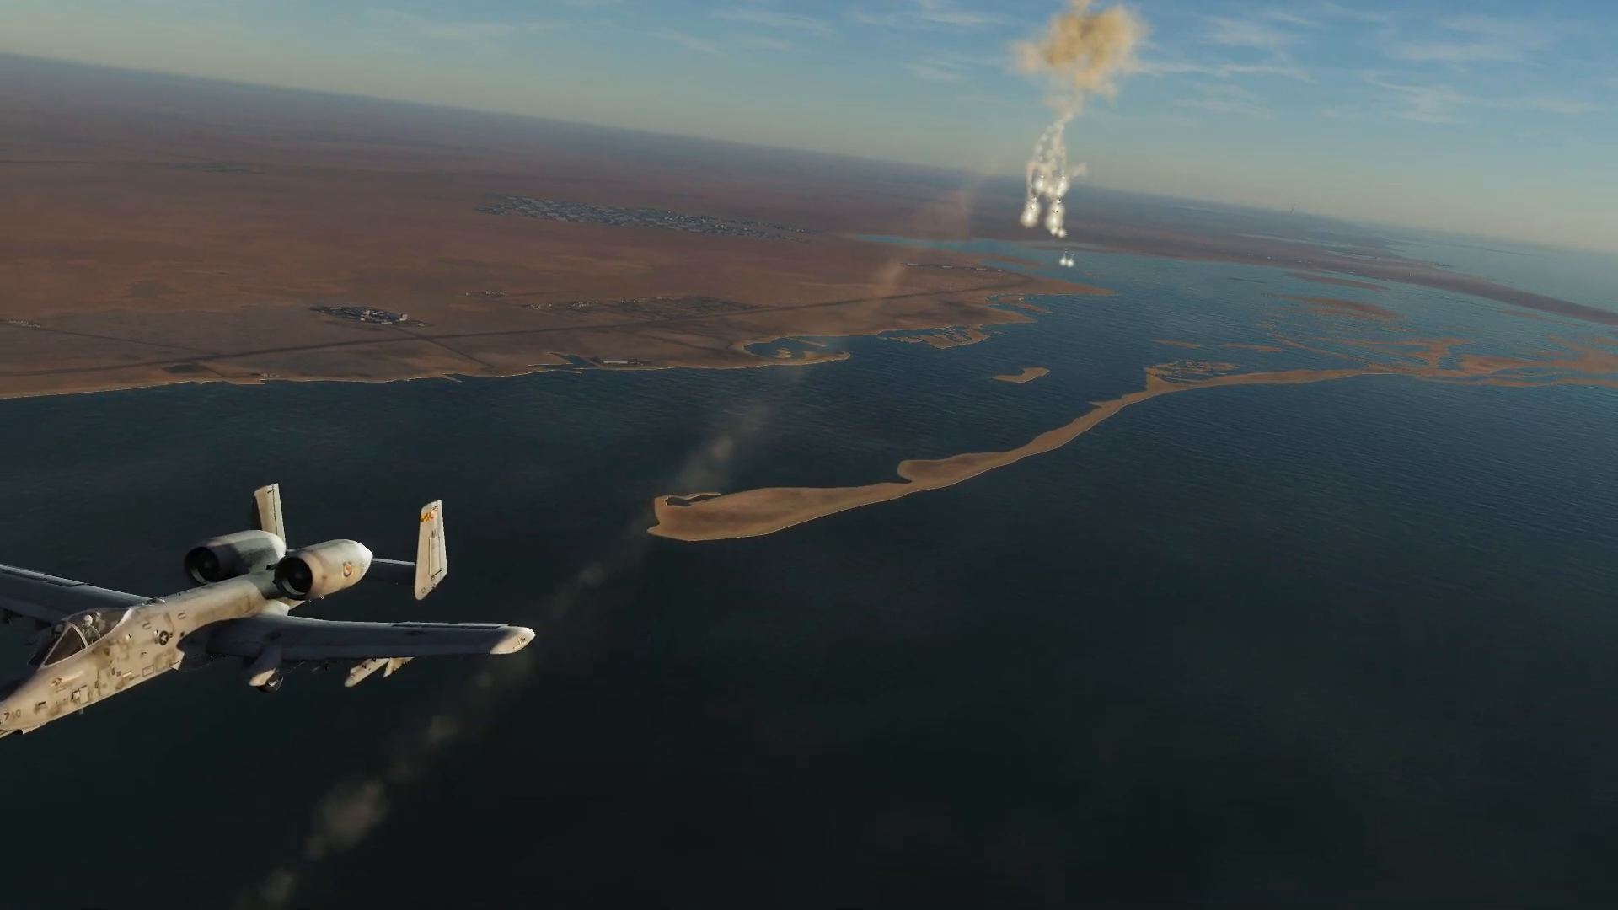
- Pause, reselect the A-10A CAS slot, confirm it, and fly from the briefing
key("Escape")
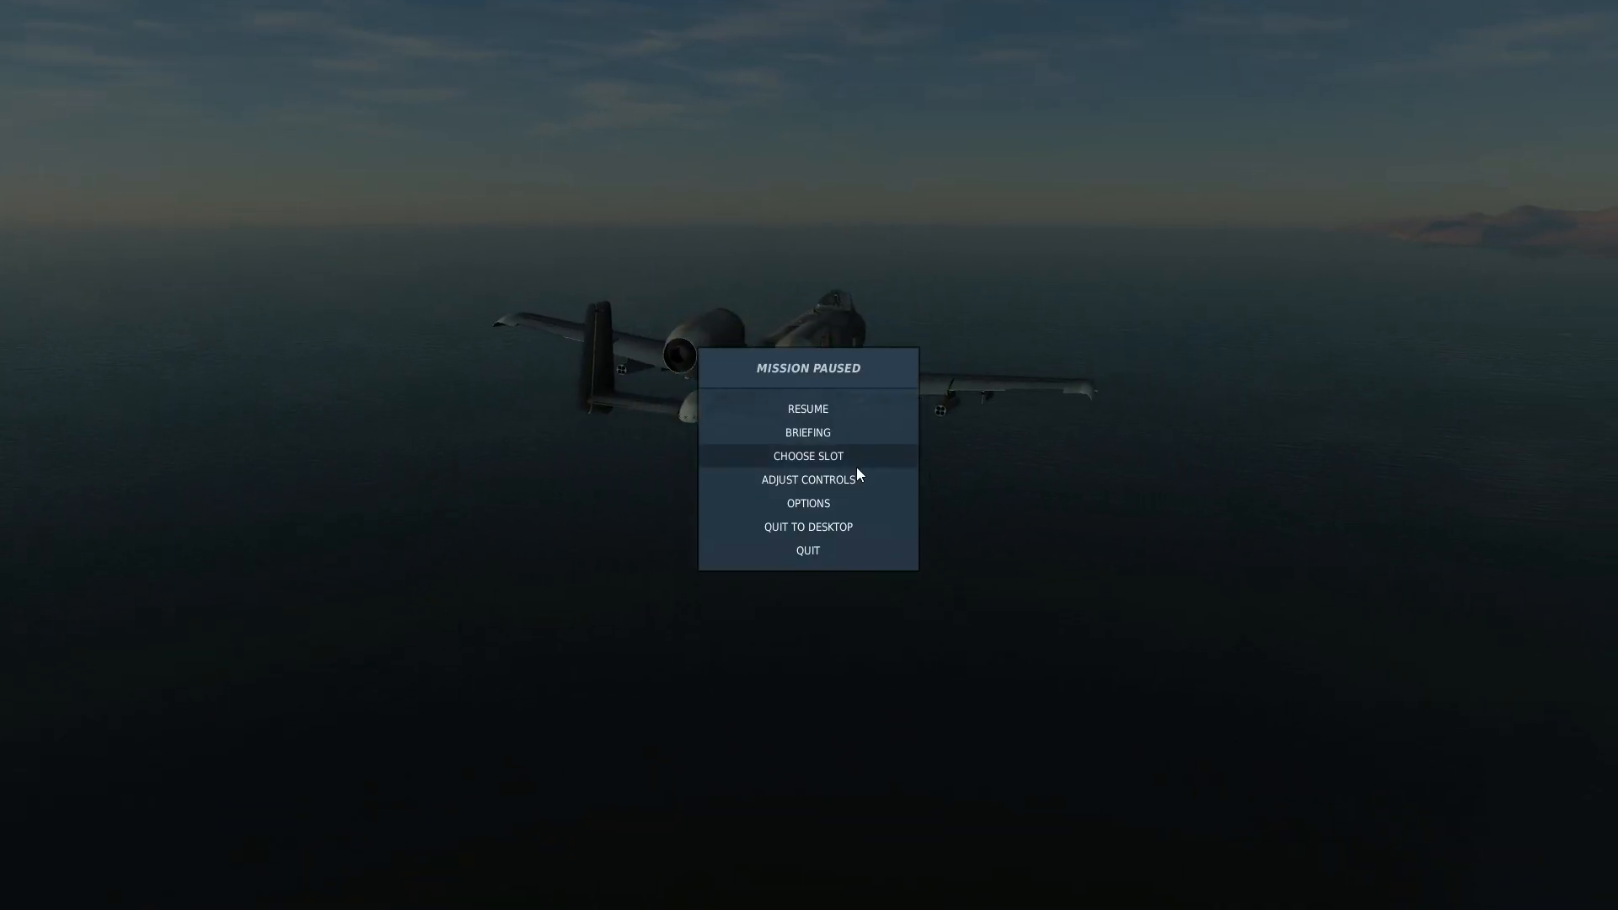
left_click(808, 432)
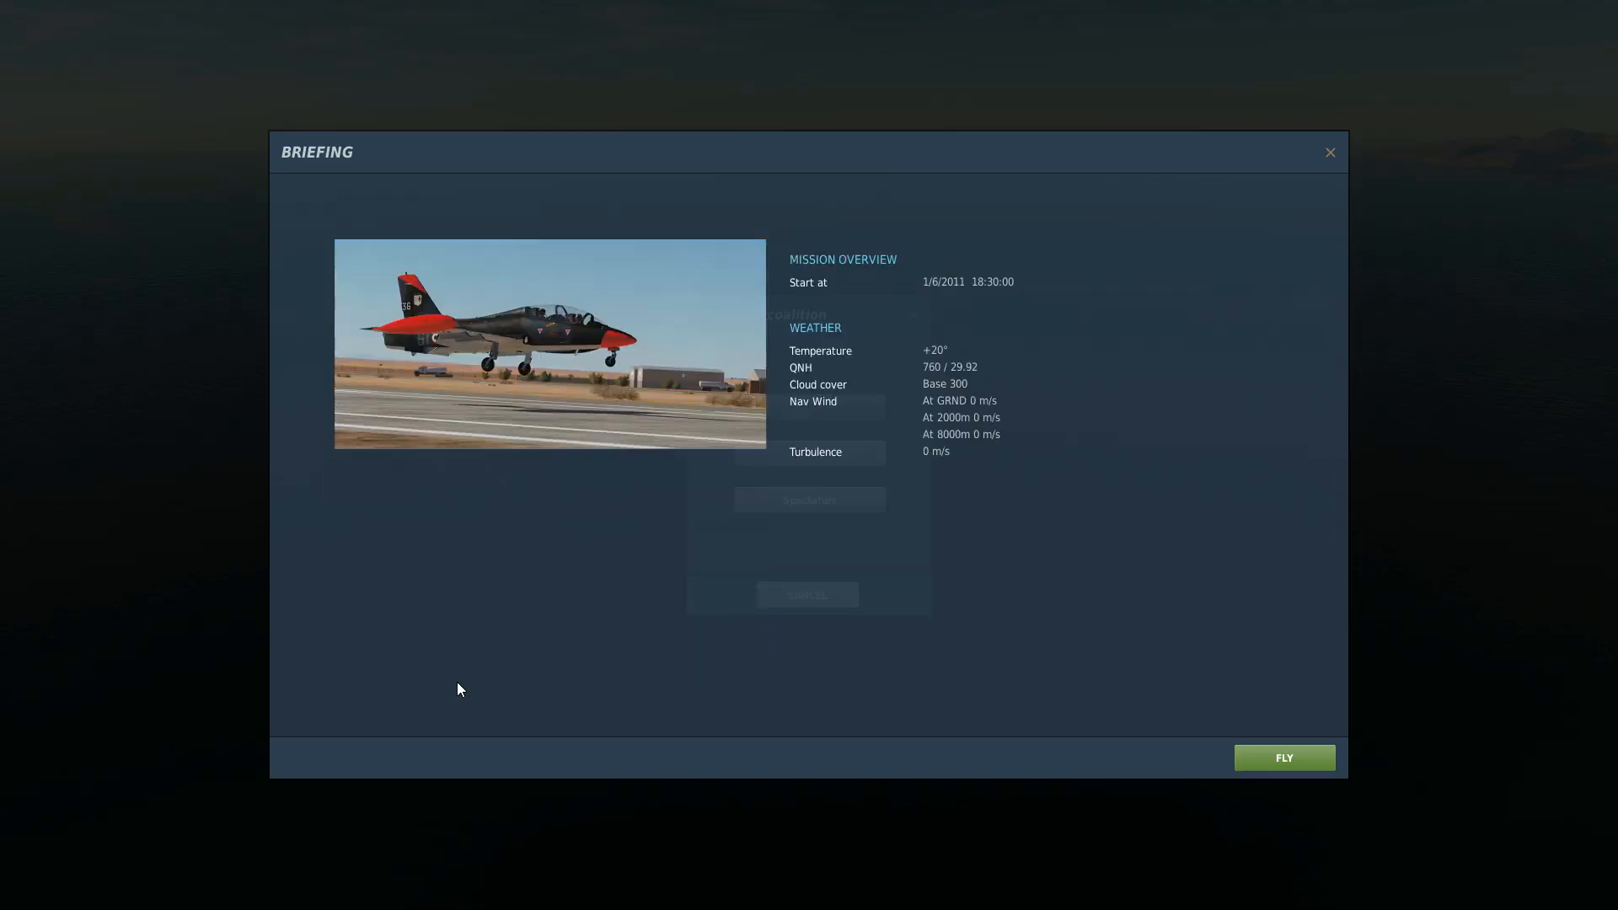
left_click(1282, 758)
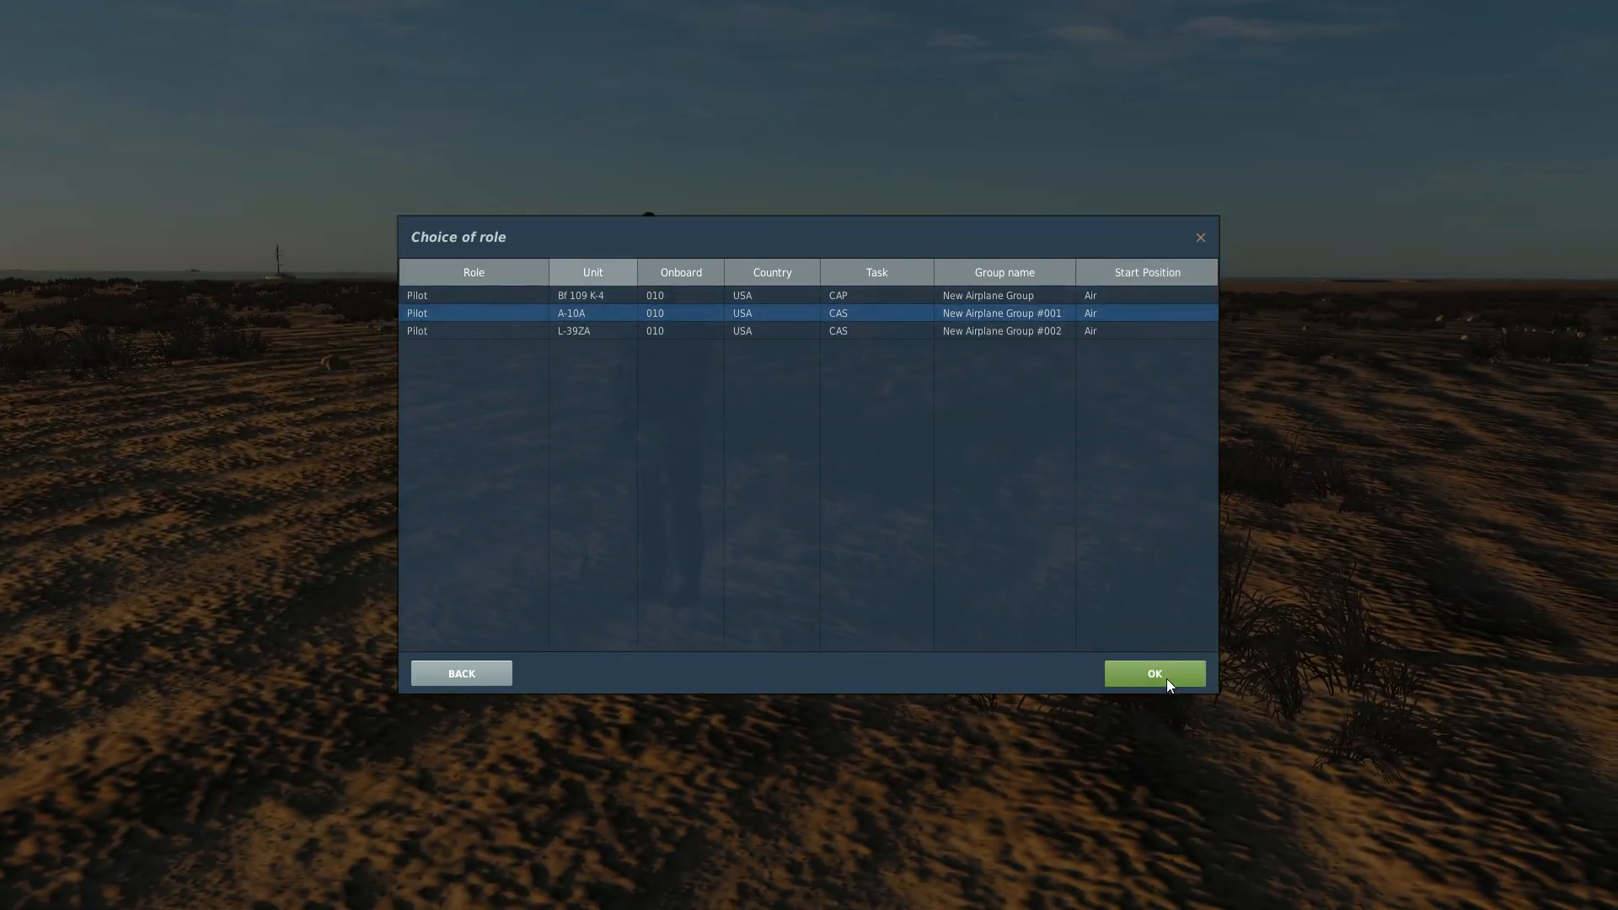
left_click(1153, 673)
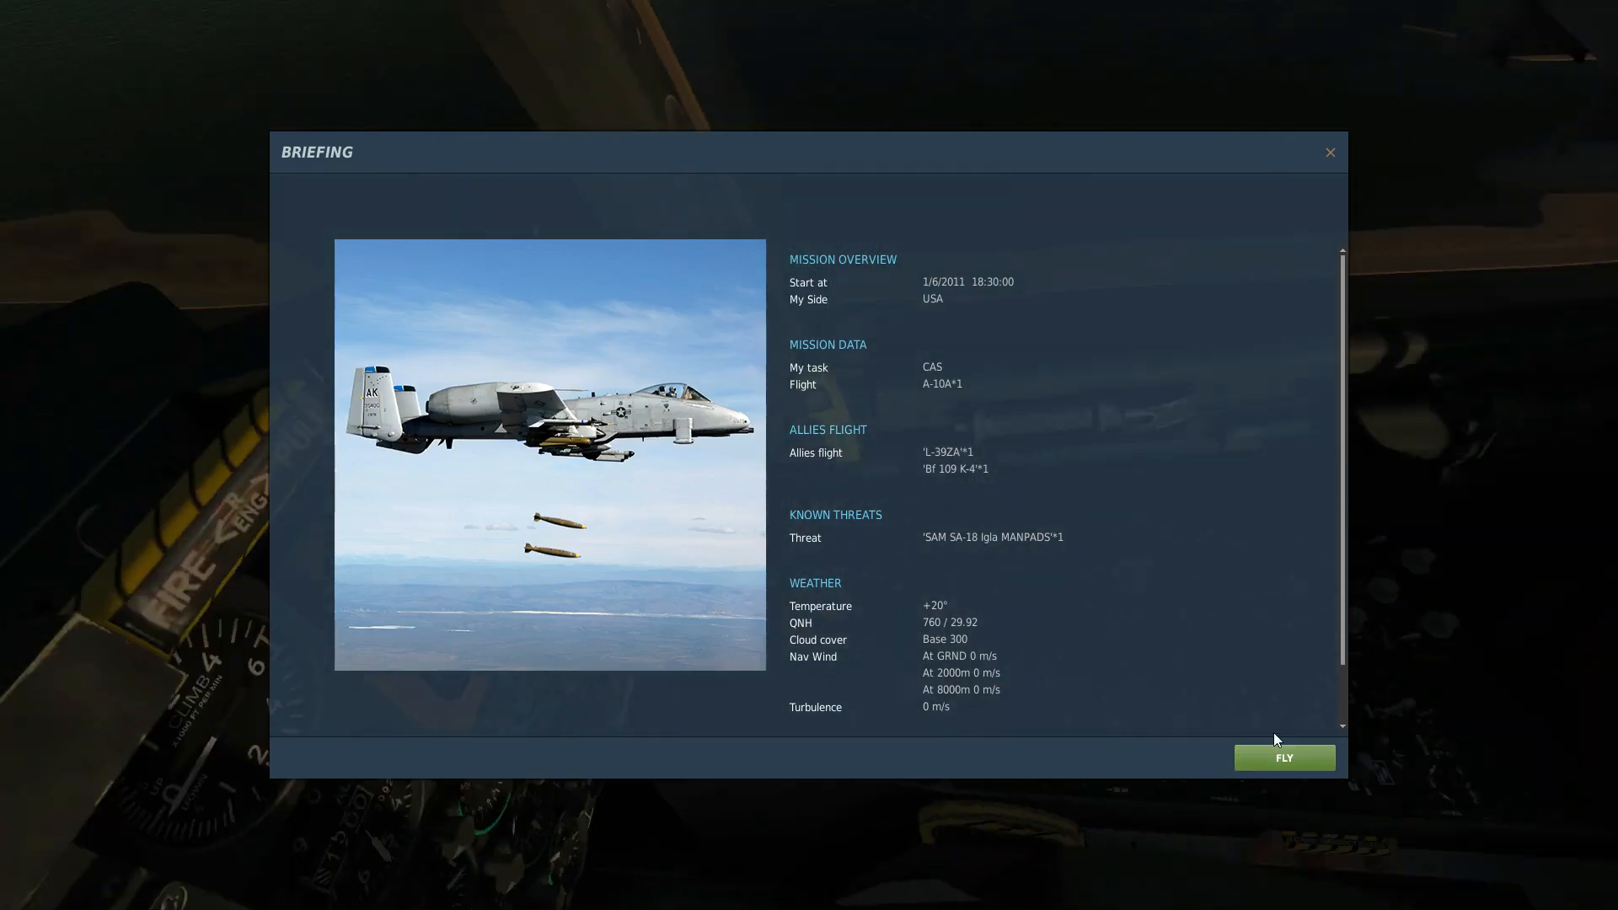
left_click(1283, 757)
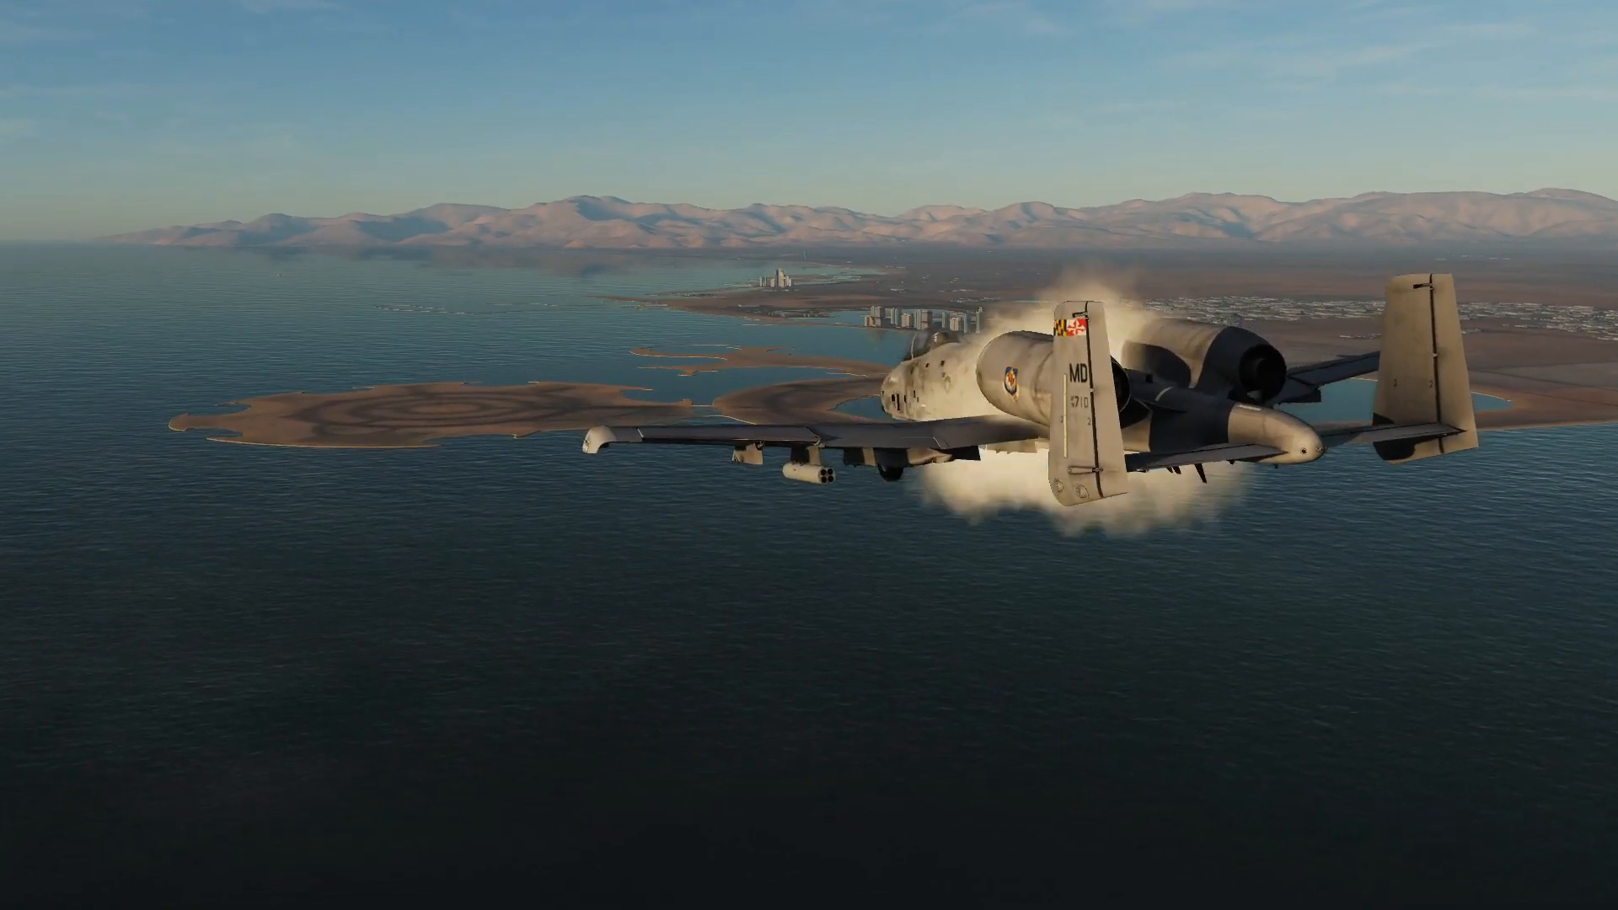